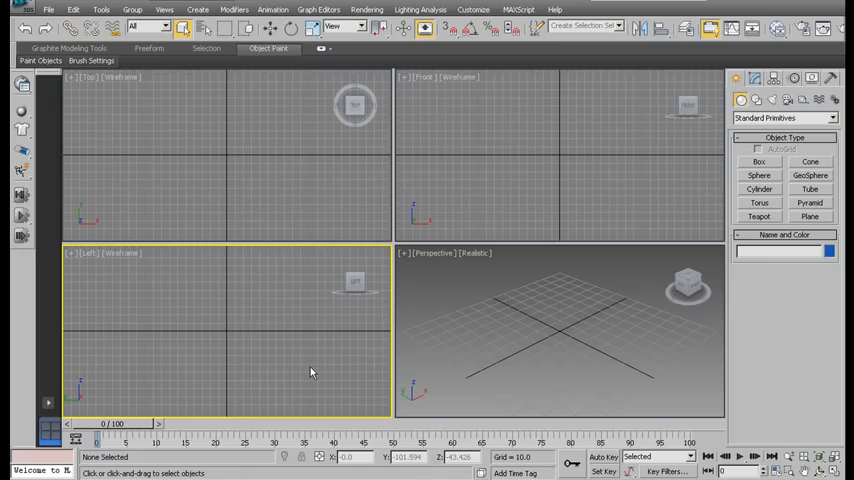
{"action": "mouse_move", "coordinate": [315, 382]}
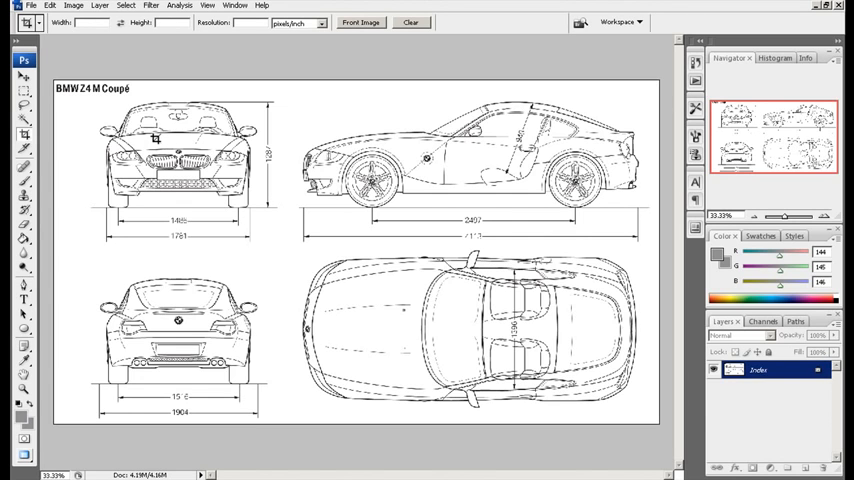
{"action": "mouse_move", "coordinate": [52, 133]}
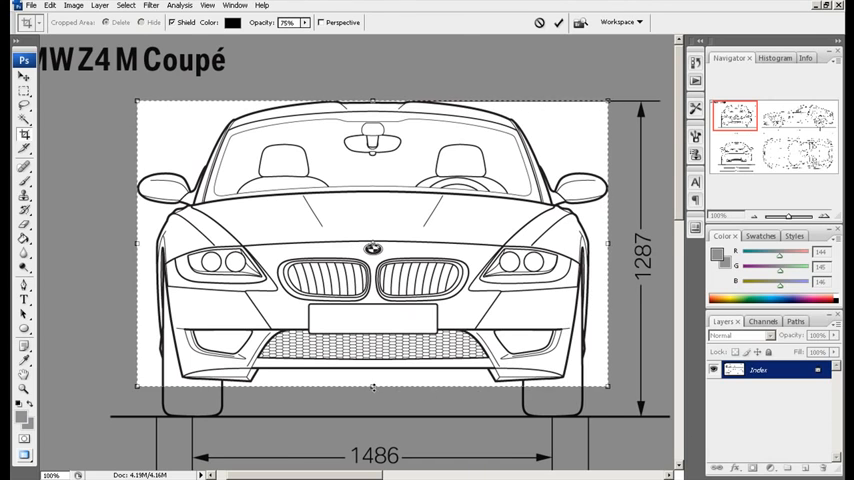
Step: Crop around the front view and save it as PNG named Front in blueprints1385
{"action": "left_click_drag", "start_coordinate": [372, 388], "coordinate": [372, 414]}
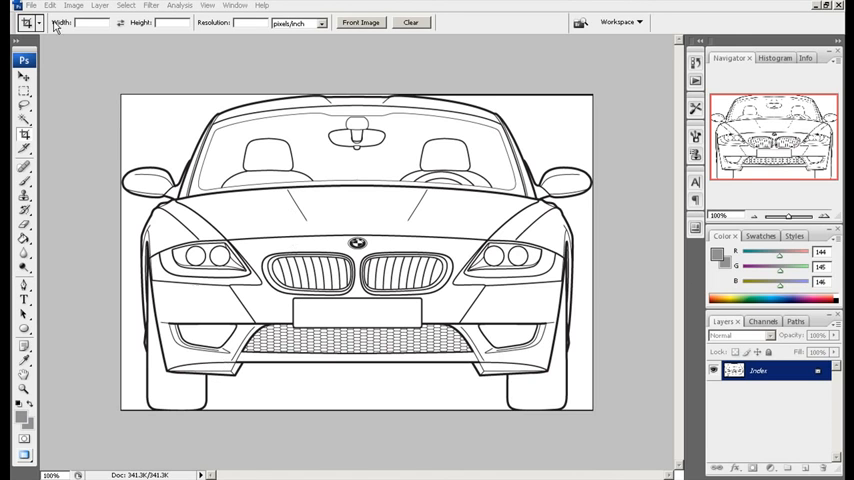
{"action": "left_click", "coordinate": [31, 5]}
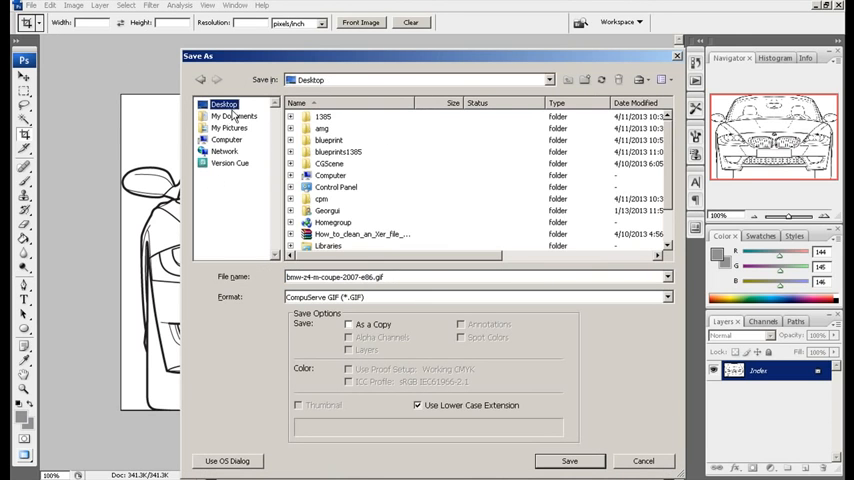
{"action": "double_click", "coordinate": [338, 151]}
{"action": "type", "text": "Front"}
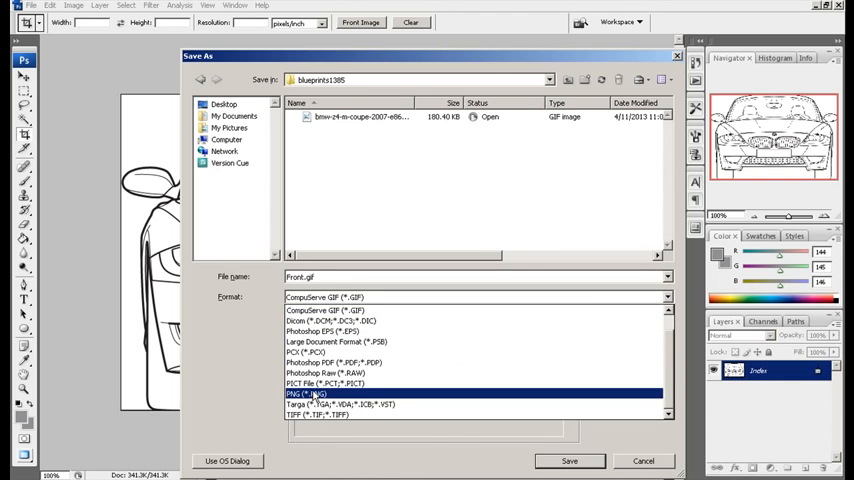
{"action": "left_click", "coordinate": [305, 393]}
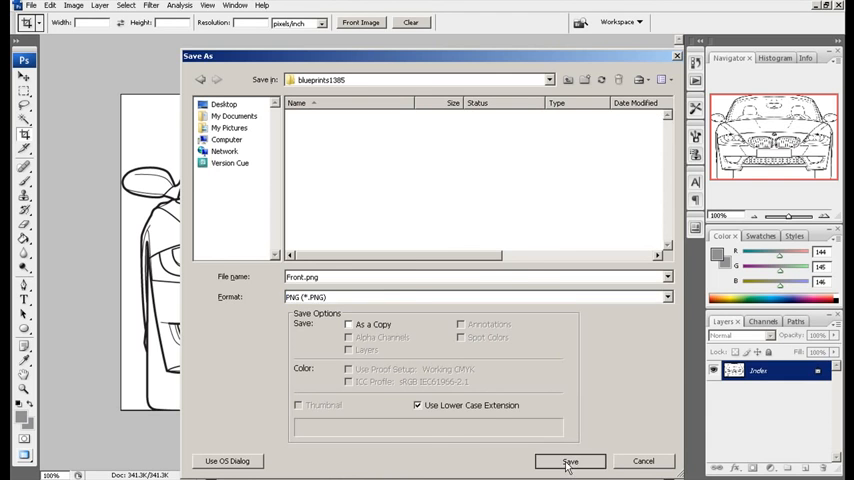
{"action": "left_click", "coordinate": [570, 461]}
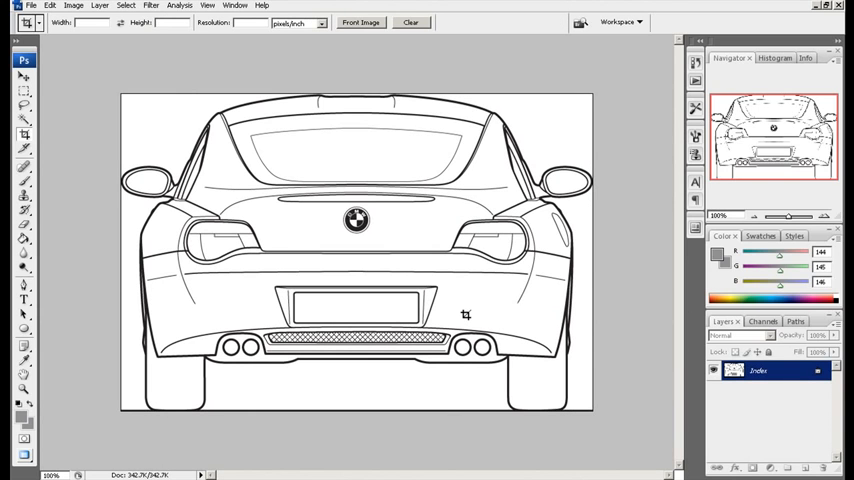
{"action": "mouse_move", "coordinate": [467, 317]}
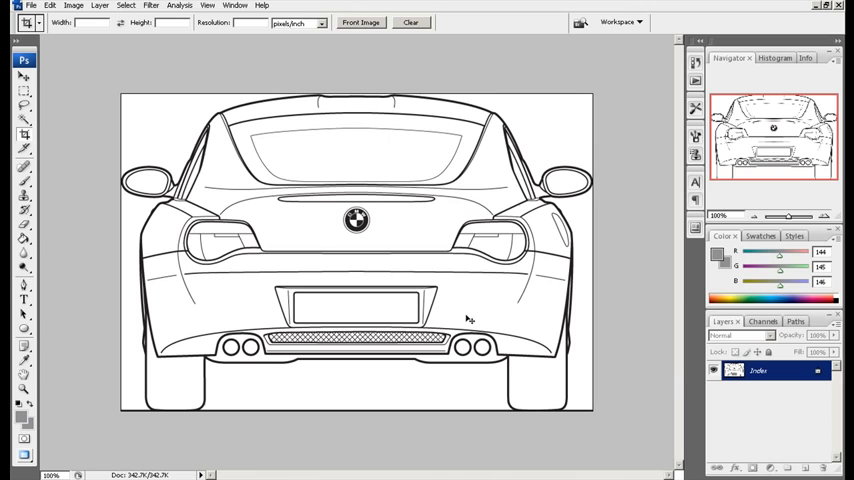
Step: Save the cropped rear view as a new PNG under a new file name
{"action": "left_click", "coordinate": [31, 5]}
{"action": "type", "text": "Ba.png"}
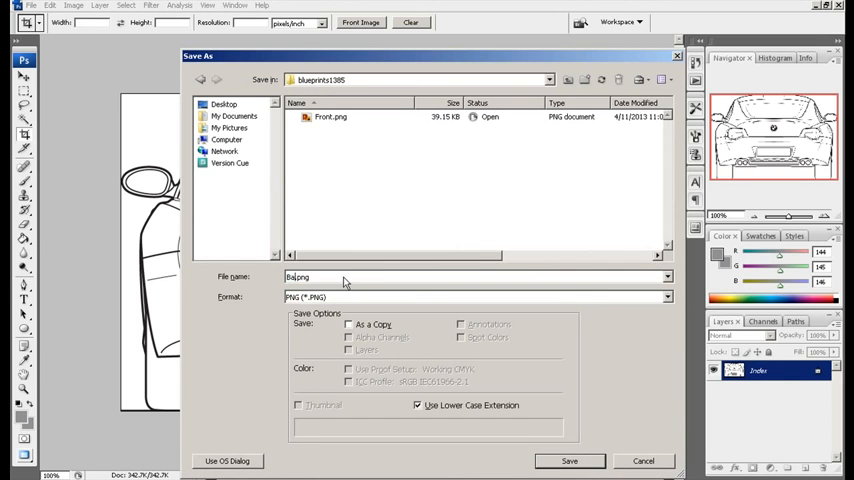
{"action": "left_click", "coordinate": [569, 461]}
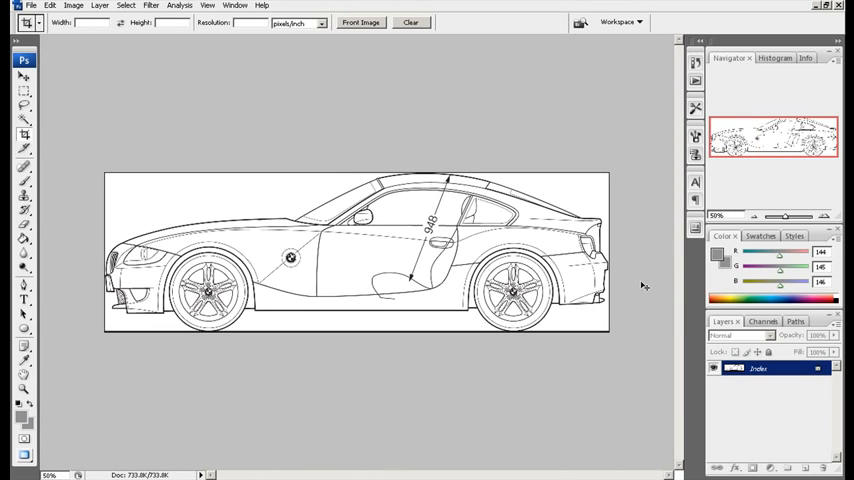
{"action": "mouse_move", "coordinate": [640, 281]}
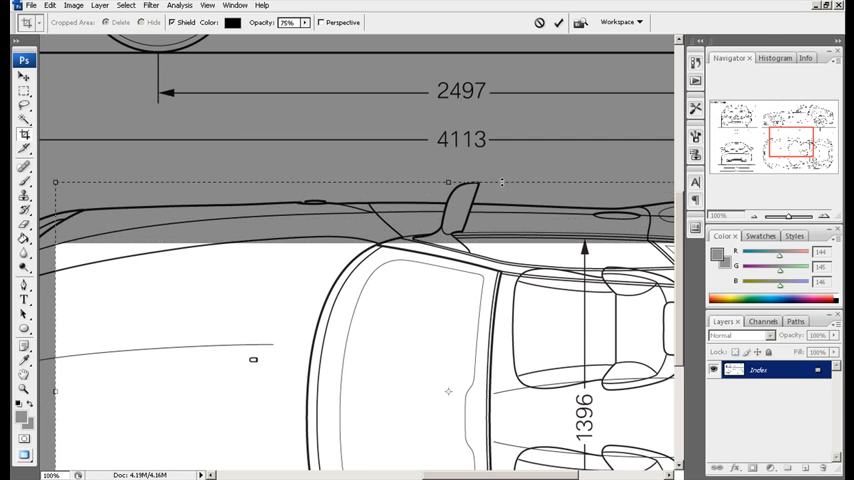
Step: Enlarge the crop to enclose the whole top view and export it as non-interlaced PNG
{"action": "scroll", "scroll_direction": "down", "scroll_amount": 3}
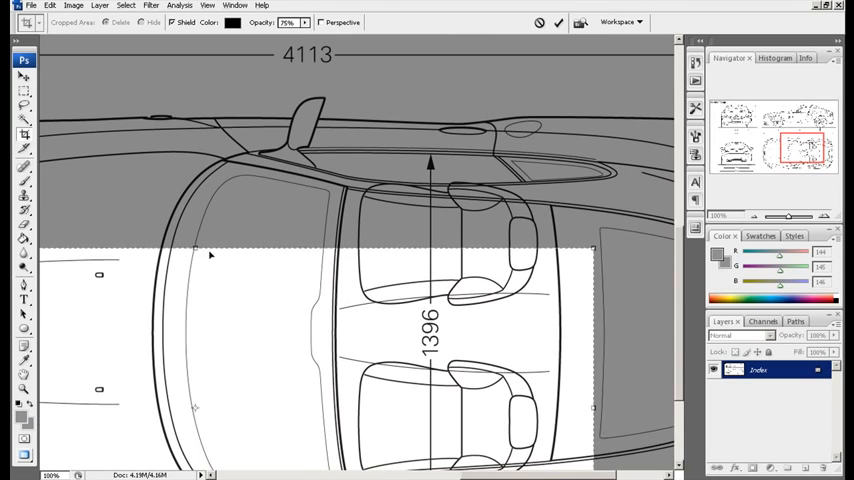
{"action": "left_click_drag", "start_coordinate": [195, 250], "coordinate": [195, 96]}
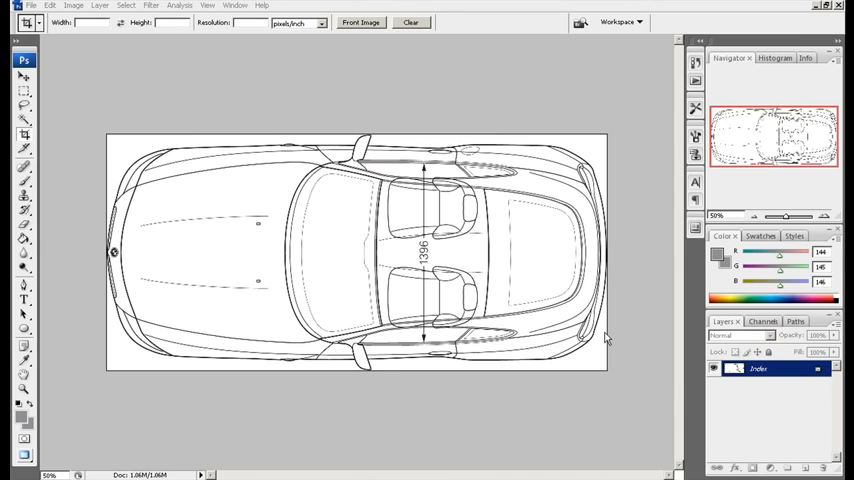
{"action": "left_click", "coordinate": [31, 5]}
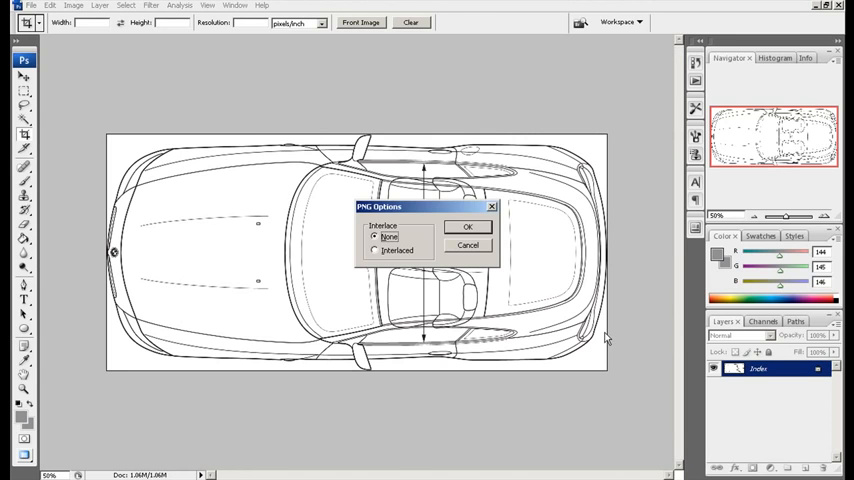
{"action": "left_click", "coordinate": [467, 226]}
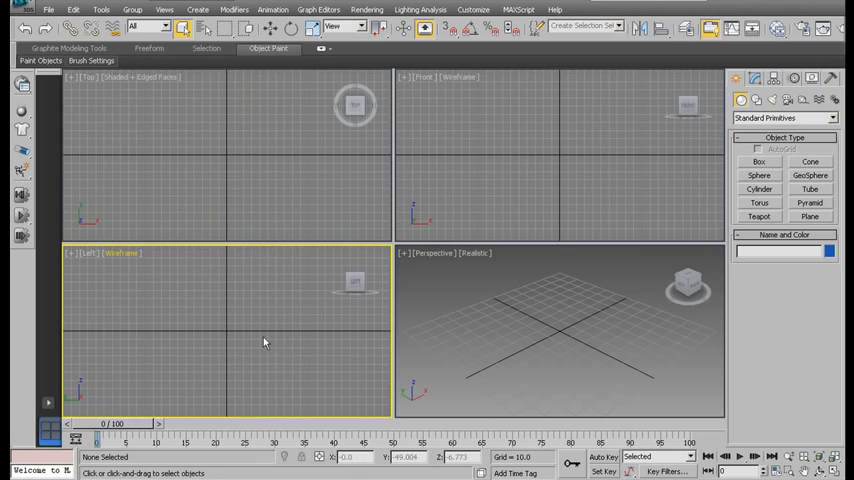
Step: Switch the Left, Perspective and remaining viewports to Shaded with Edged Faces
{"action": "left_click", "coordinate": [121, 253]}
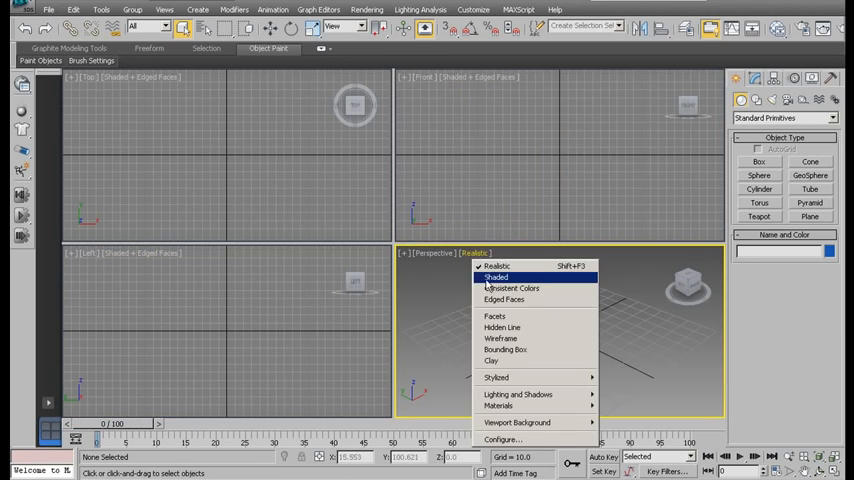
{"action": "left_click", "coordinate": [496, 277]}
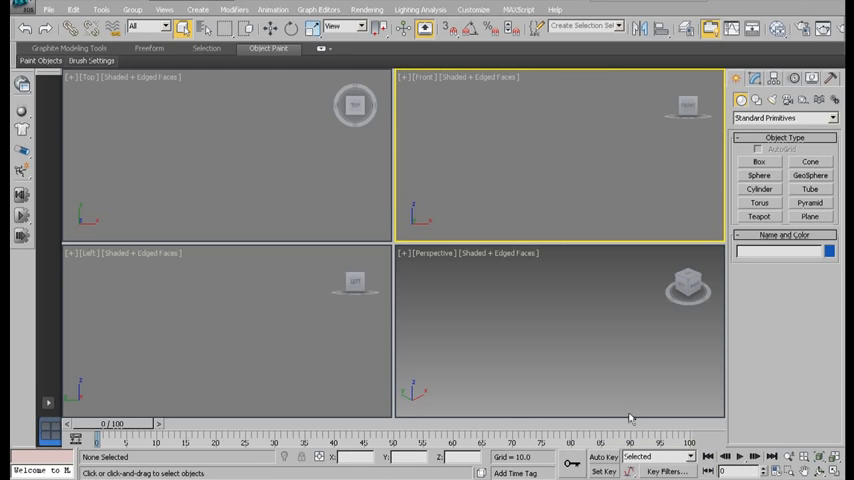
{"action": "left_click", "coordinate": [809, 216]}
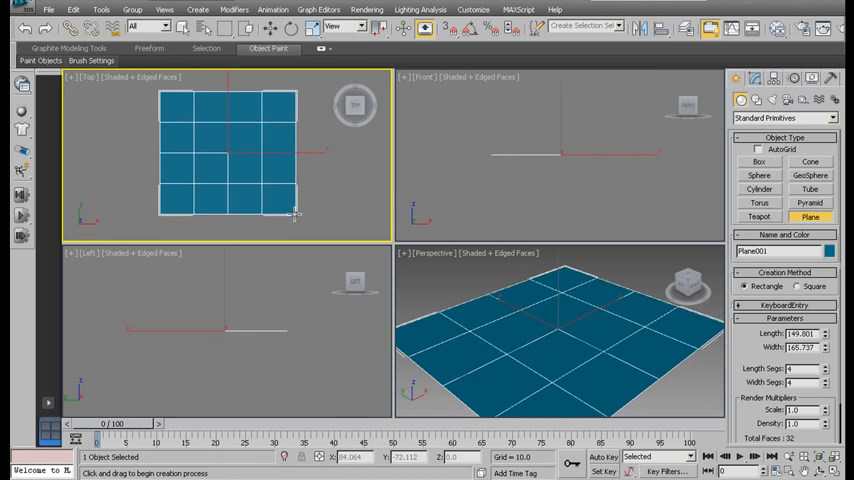
Step: Drag out a 4x4-segment Plane primitive in the Top viewport
{"action": "left_click_drag", "start_coordinate": [295, 213], "coordinate": [280, 218]}
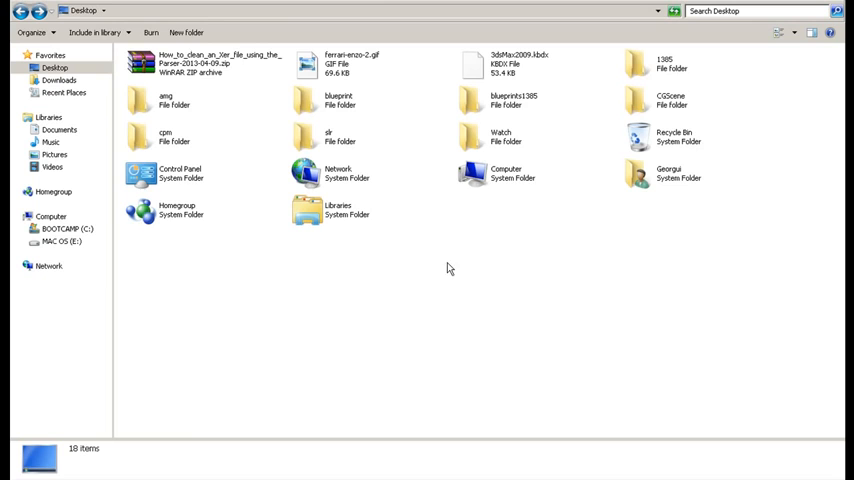
Step: Open blueprints1385 and select Top.png to read its 1531 x 723 dimensions
{"action": "double_click", "coordinate": [513, 100]}
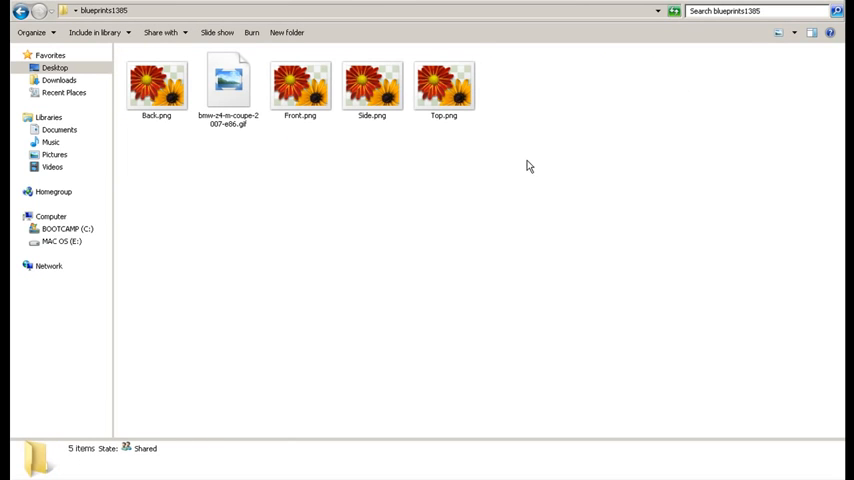
{"action": "left_click", "coordinate": [443, 85]}
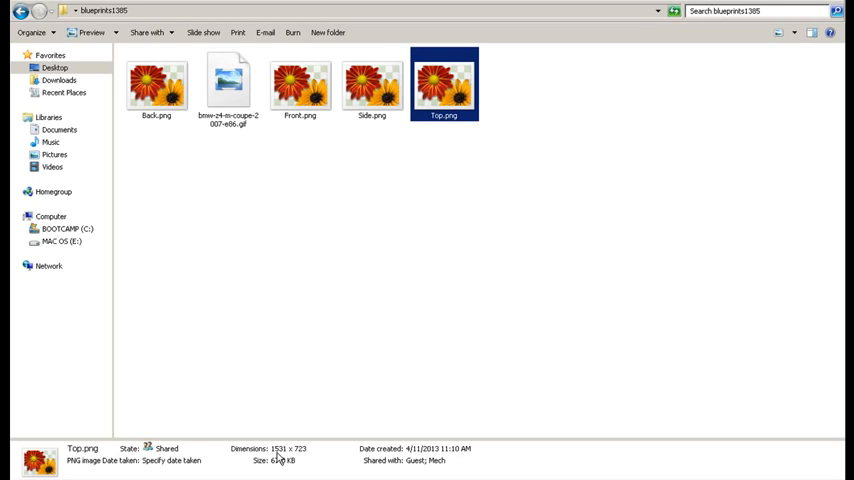
{"action": "mouse_move", "coordinate": [283, 459]}
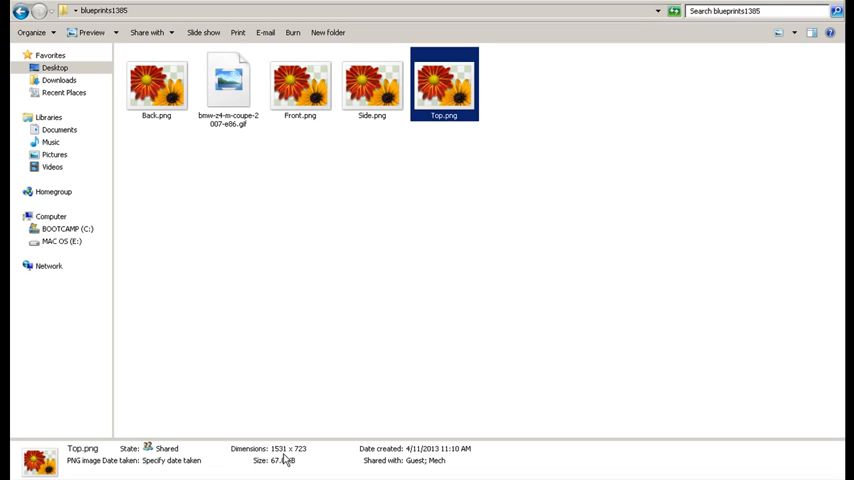
{"action": "mouse_move", "coordinate": [285, 459]}
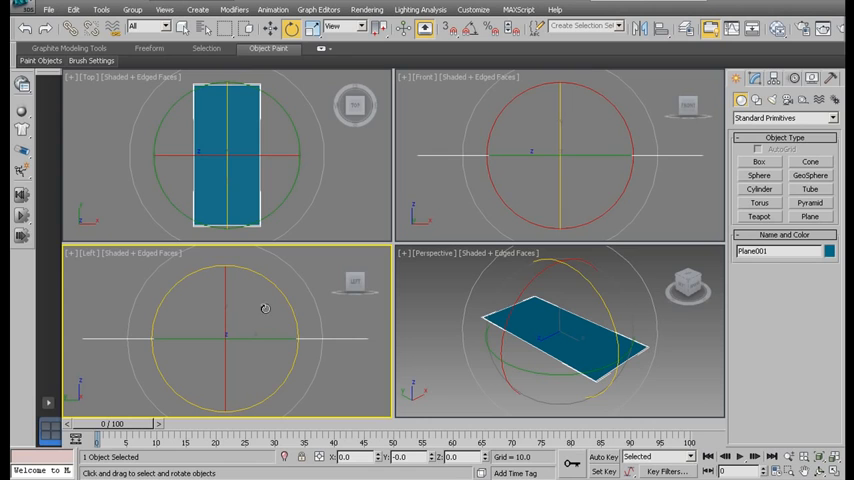
{"action": "mouse_move", "coordinate": [235, 325]}
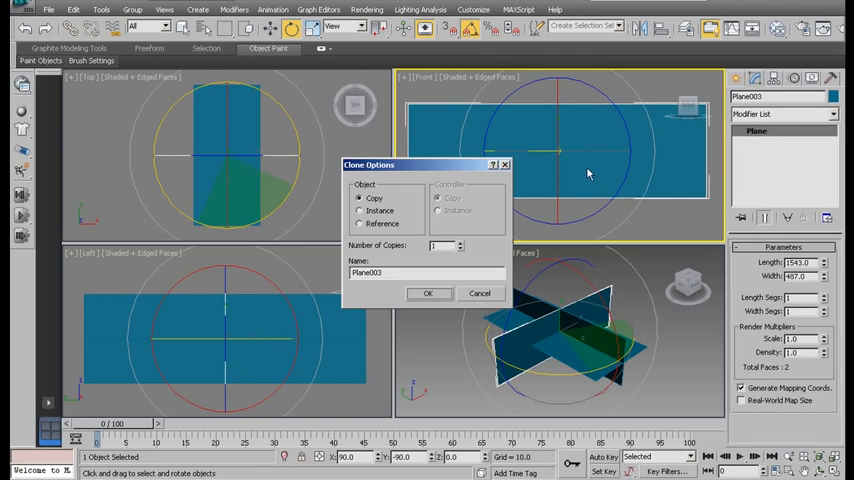
Step: Confirm the plane copy and give it Length 722 and Width 486
{"action": "left_click", "coordinate": [428, 293]}
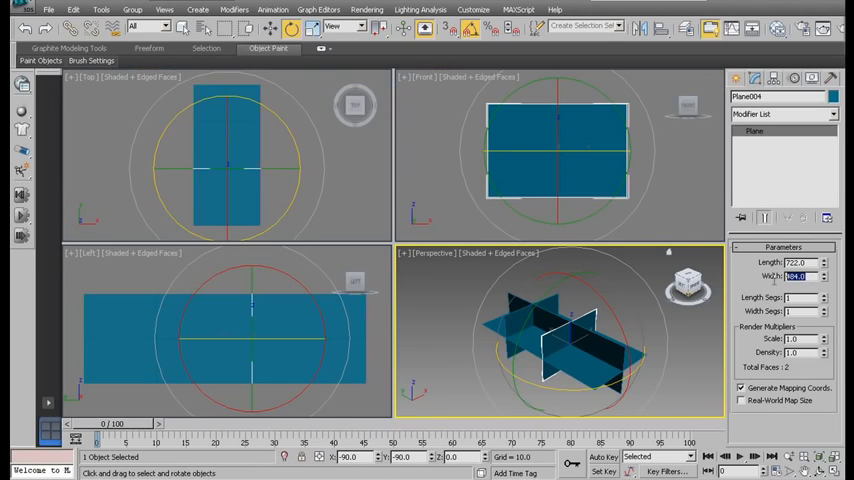
{"action": "type", "text": "486.0"}
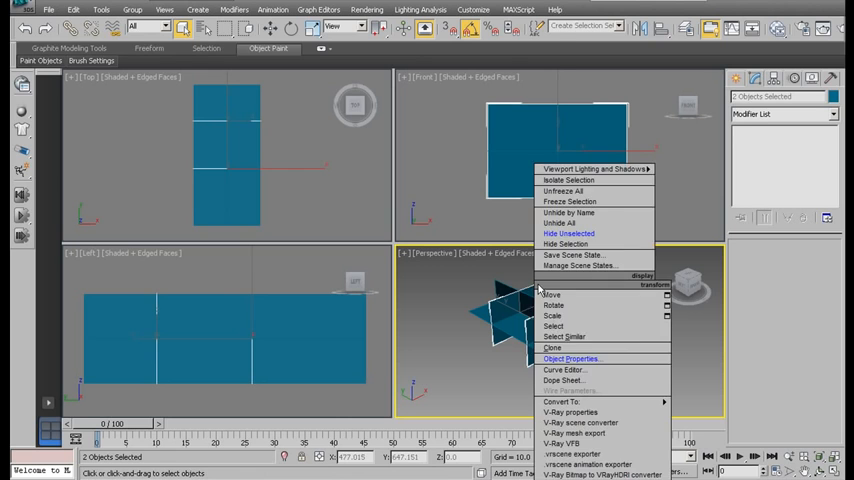
Step: Enable Backface Cull in Object Properties for both planes, then select the top plane
{"action": "left_click", "coordinate": [571, 358]}
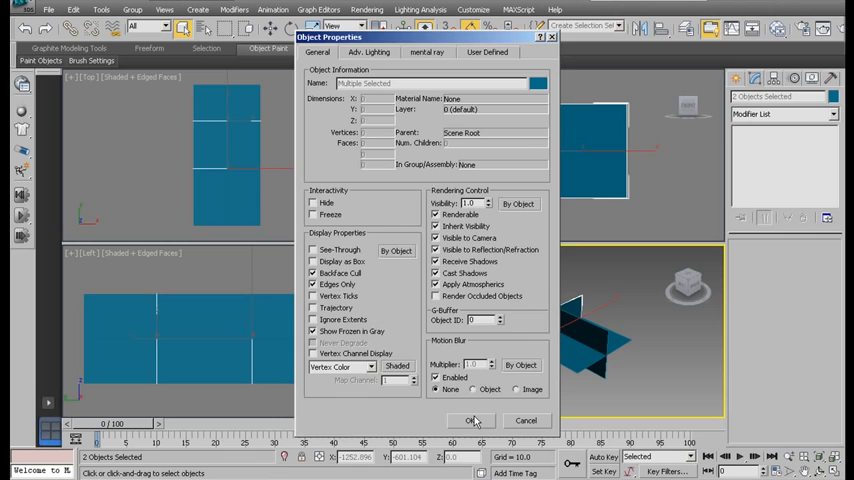
{"action": "left_click", "coordinate": [472, 420]}
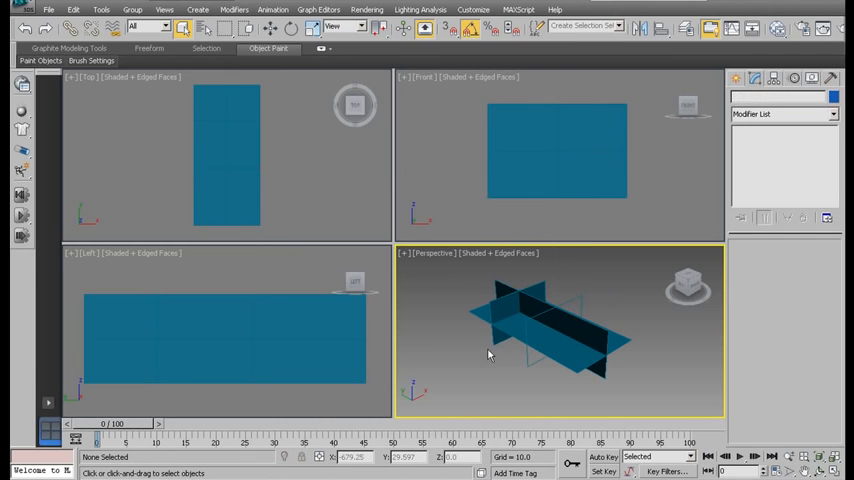
{"action": "left_click", "coordinate": [225, 155]}
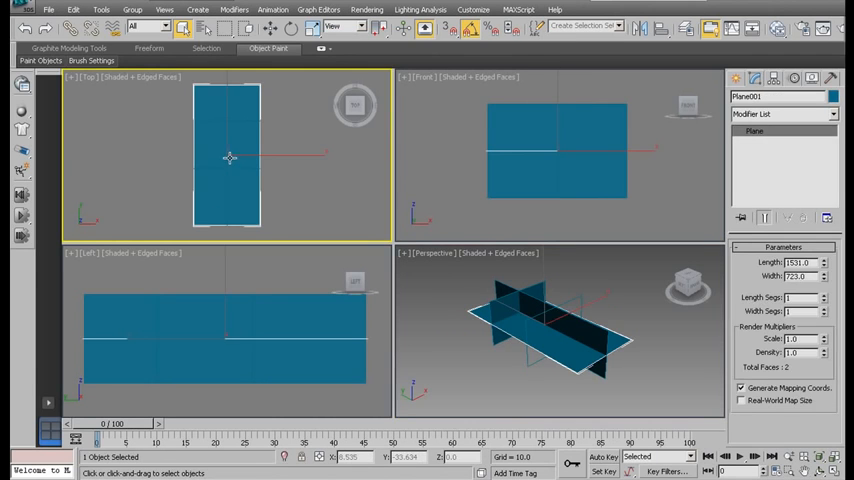
Step: Select the front reference plane and drag it to the top plane's edge
{"action": "left_click", "coordinate": [238, 305]}
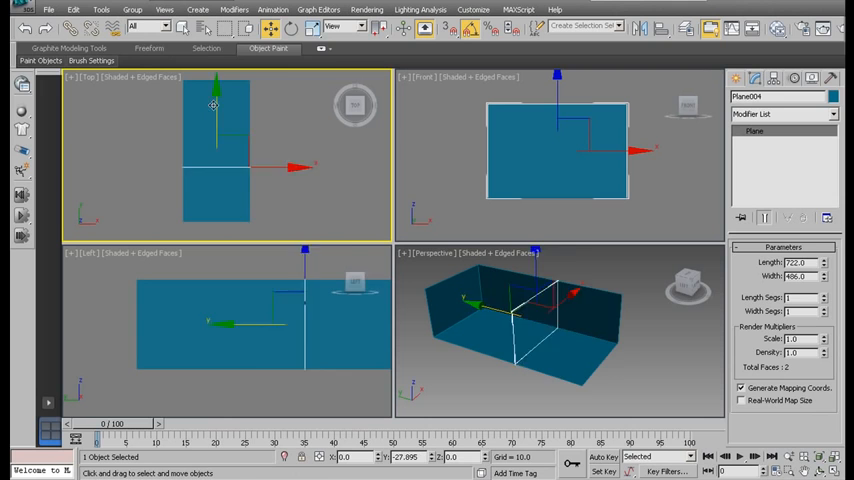
{"action": "left_click_drag", "start_coordinate": [213, 105], "coordinate": [213, 155]}
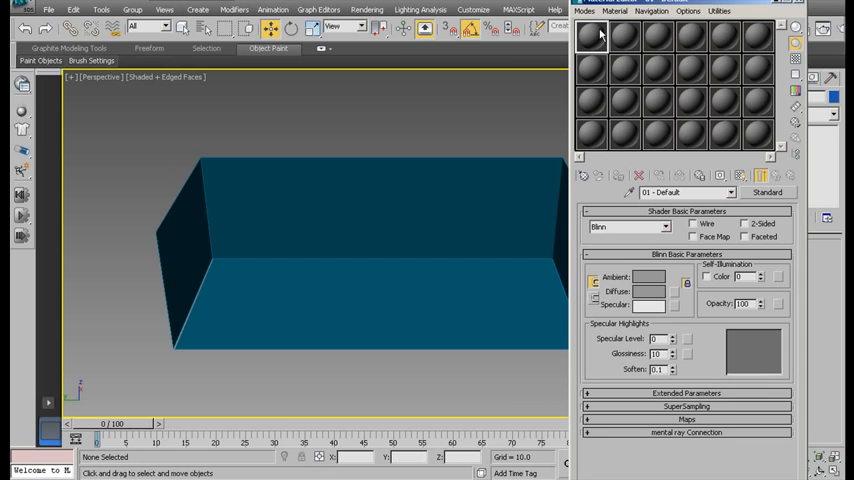
Step: Load Top.png as a Bitmap into the material's Diffuse map slot
{"action": "left_click", "coordinate": [687, 291]}
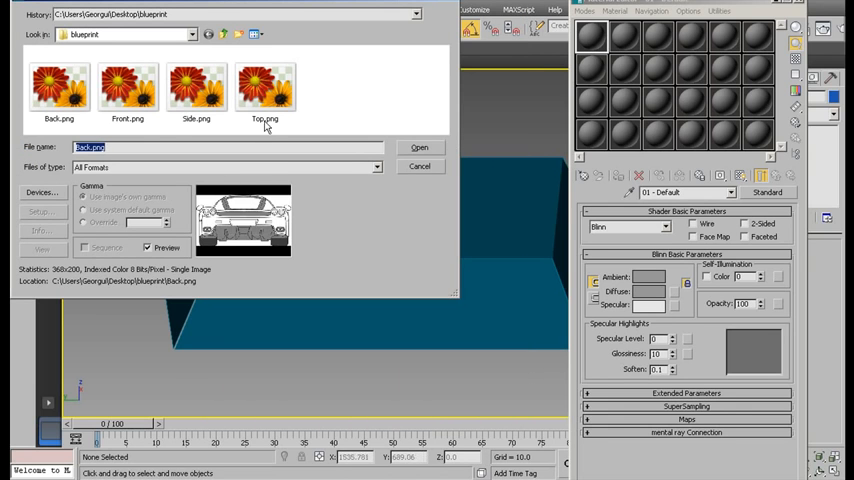
{"action": "left_click", "coordinate": [265, 88]}
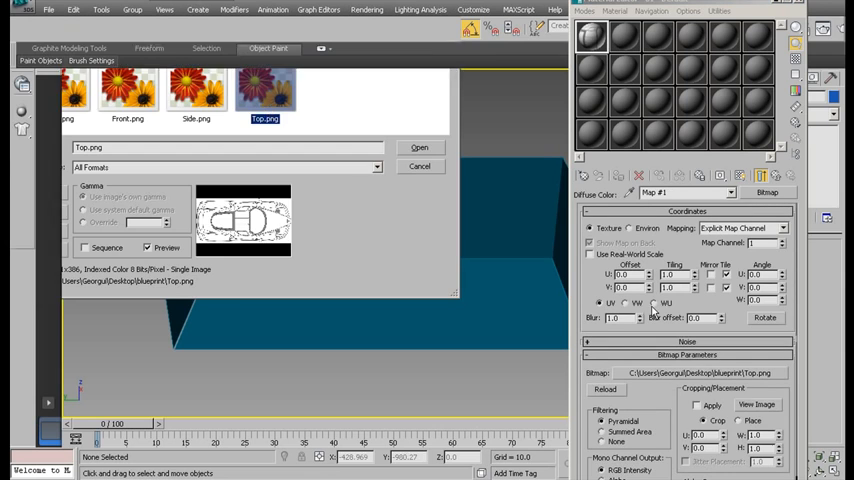
{"action": "left_click", "coordinate": [419, 147]}
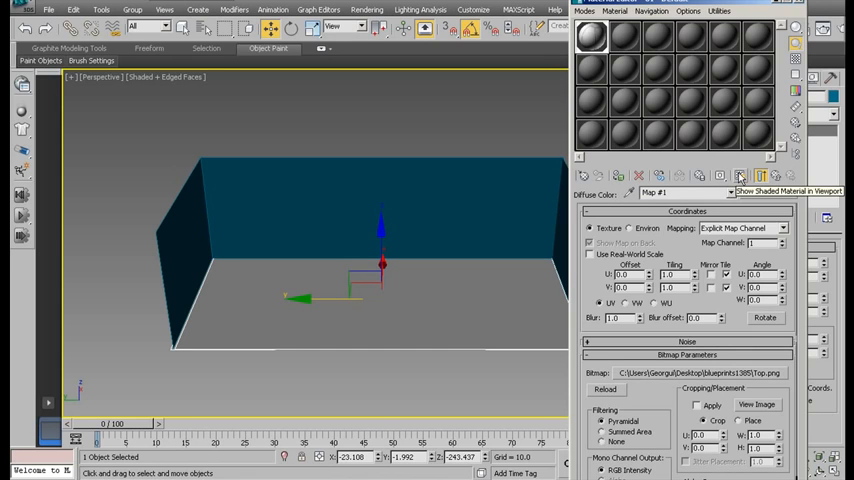
Step: Show the Top.png blueprint shaded on the floor plane and rotate the map W angle to 270
{"action": "left_click", "coordinate": [740, 176]}
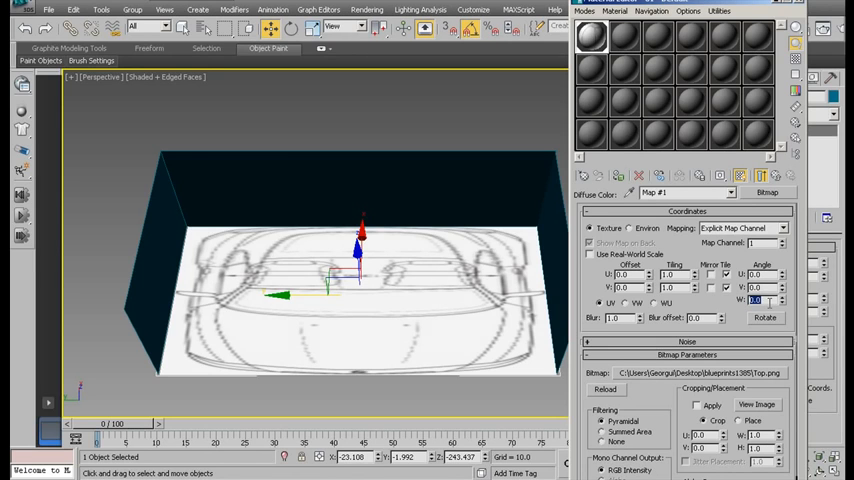
{"action": "type", "text": "270"}
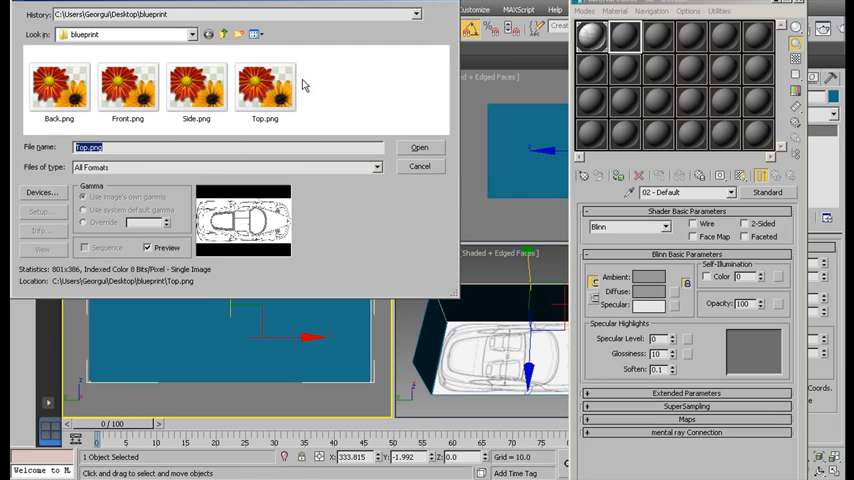
{"action": "mouse_move", "coordinate": [211, 48]}
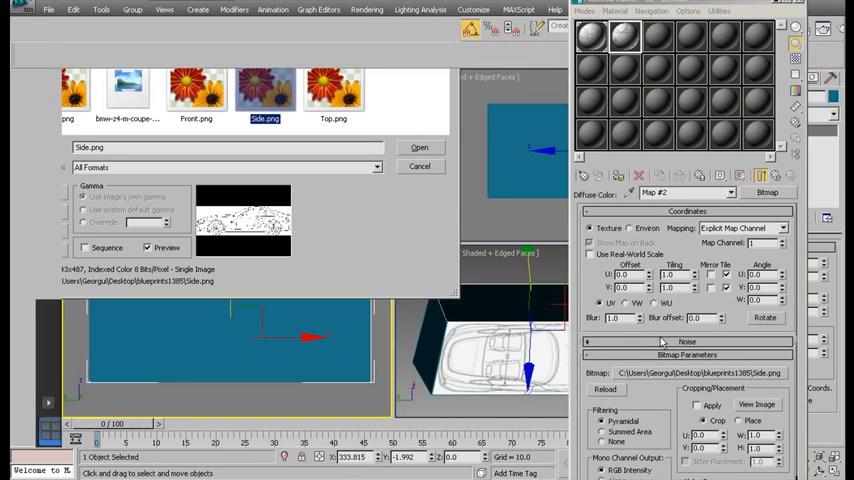
Step: Load Side.png as the bitmap map for the side plane's material
{"action": "left_click", "coordinate": [419, 147]}
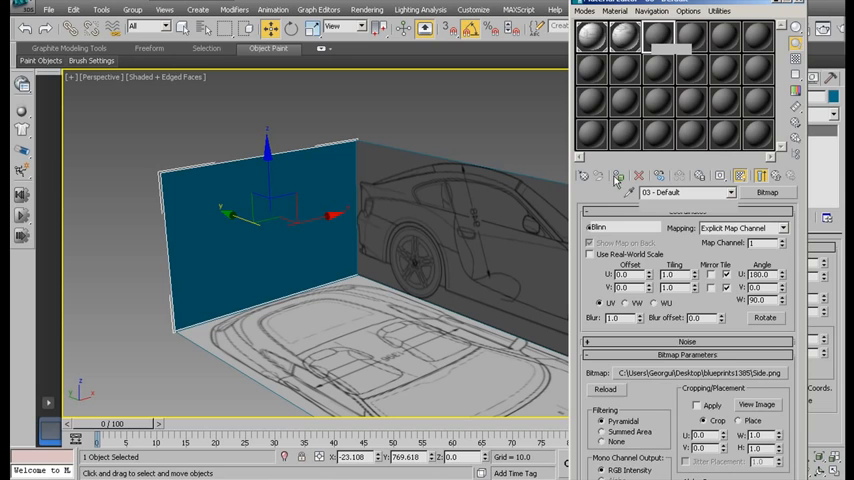
Step: Load Front.png and Back.png as bitmap diffuse maps for the front and back plane materials
{"action": "left_click", "coordinate": [617, 175]}
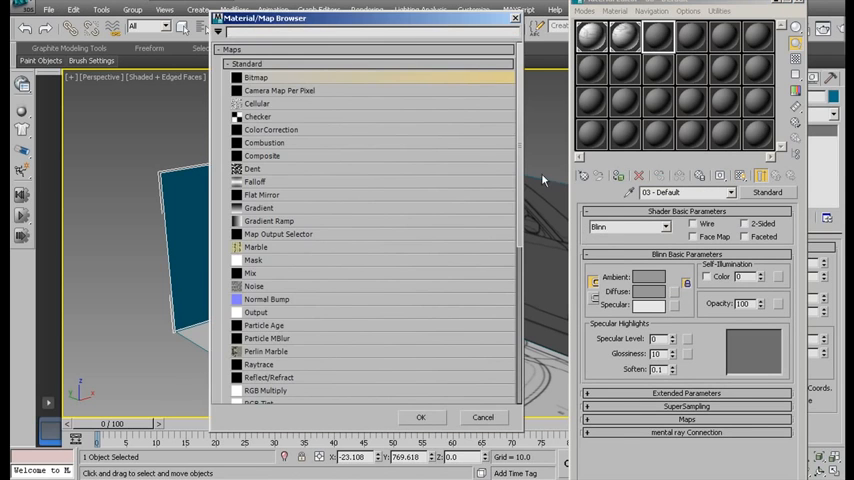
{"action": "left_click", "coordinate": [482, 417]}
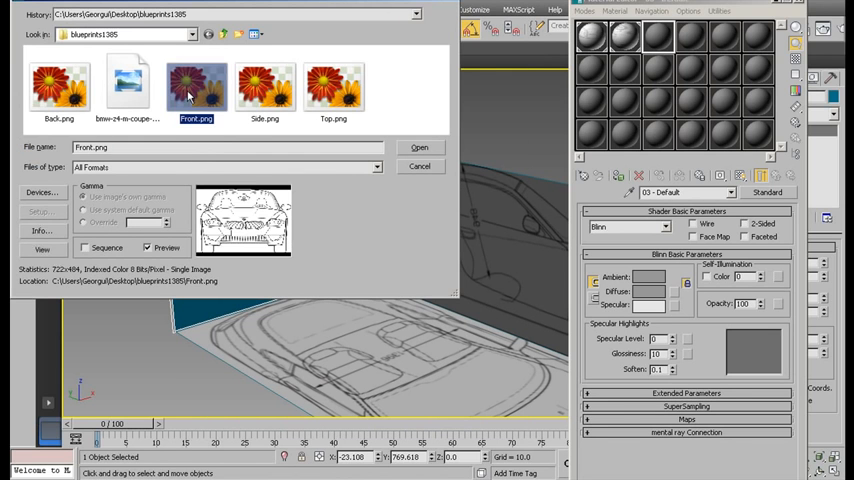
{"action": "left_click", "coordinate": [419, 147]}
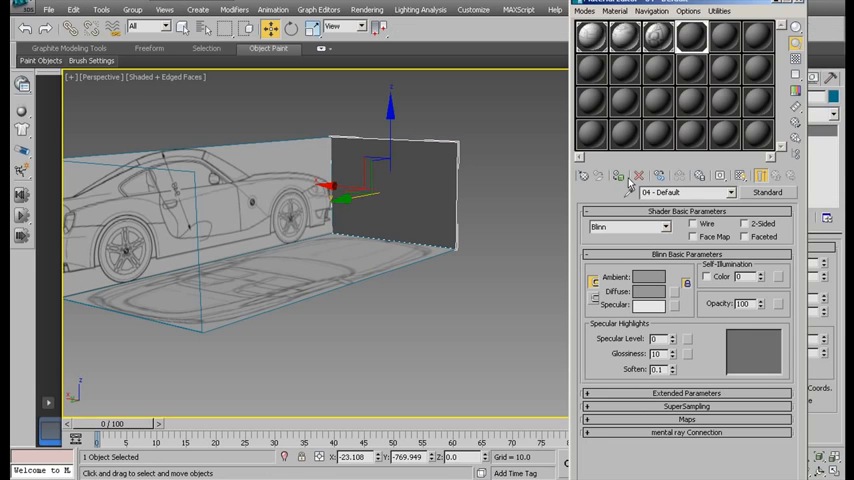
{"action": "left_click", "coordinate": [687, 291]}
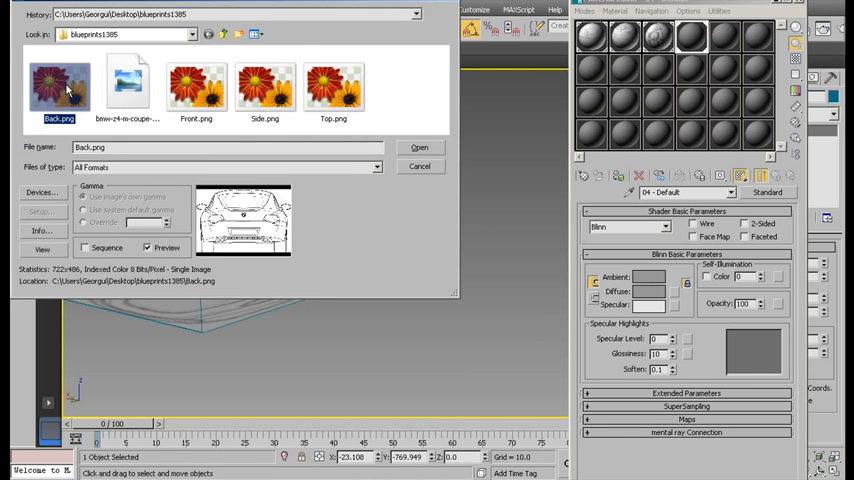
{"action": "left_click", "coordinate": [419, 147]}
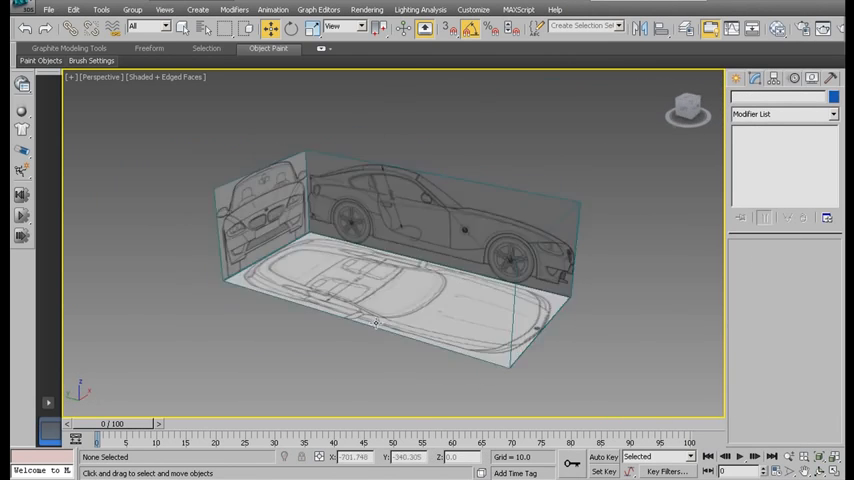
Step: In Top view, add a plane over the blueprint's hood and enter vertex editing
{"action": "key", "text": "t"}
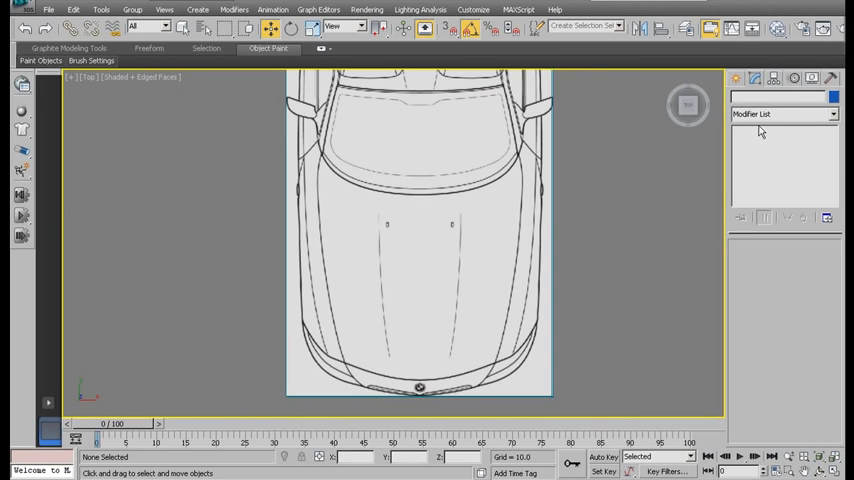
{"action": "left_click", "coordinate": [740, 79]}
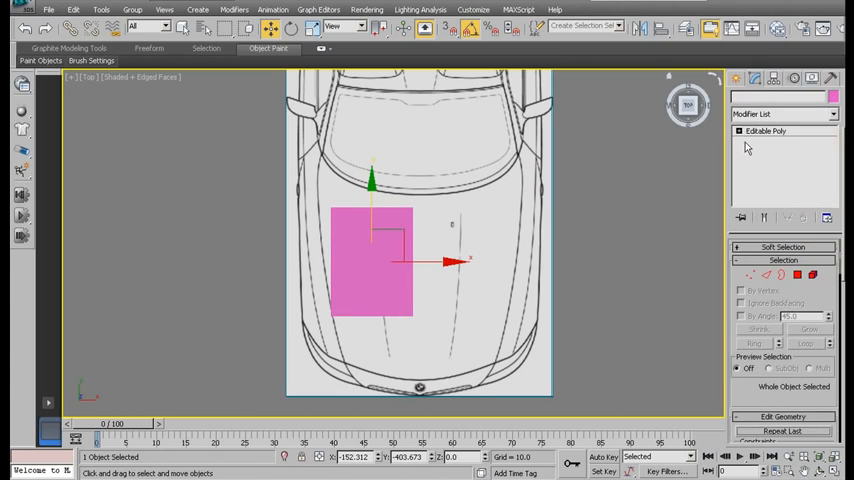
{"action": "left_click", "coordinate": [741, 131]}
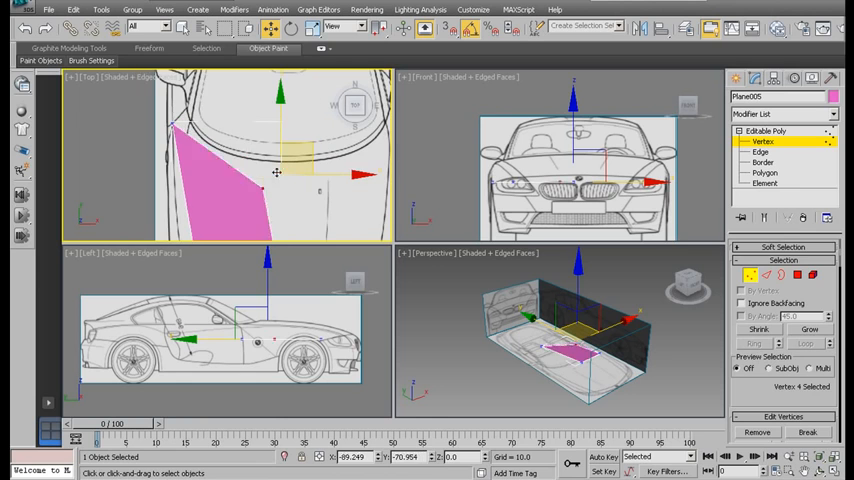
Step: Drag a test plane corner vertex onto the car outline
{"action": "left_click_drag", "start_coordinate": [277, 173], "coordinate": [247, 140]}
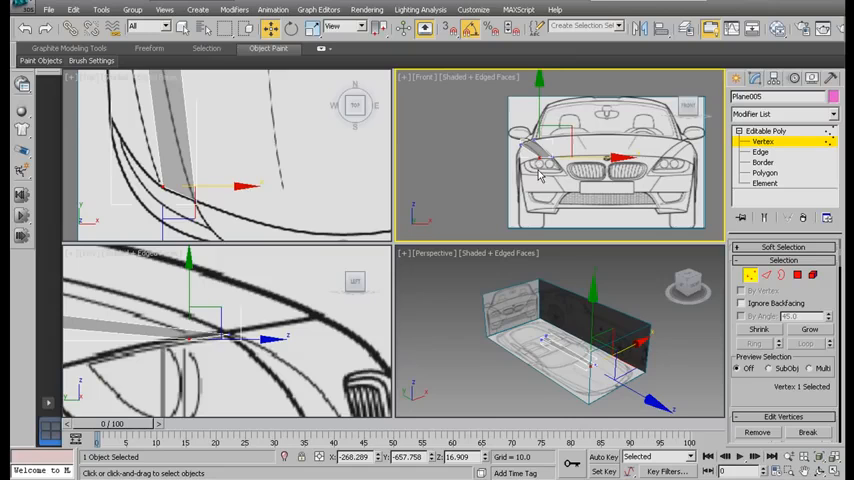
{"action": "mouse_move", "coordinate": [533, 178]}
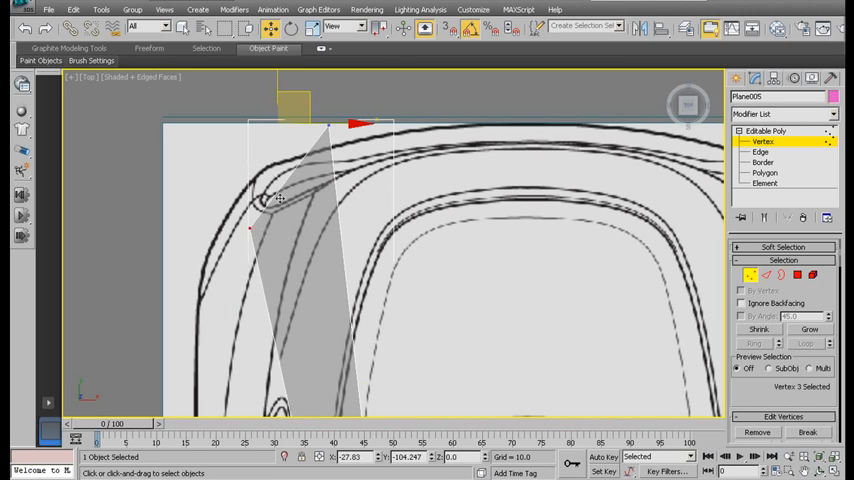
Step: Move a test plane corner further along the headlight outline
{"action": "left_click_drag", "start_coordinate": [280, 200], "coordinate": [283, 170]}
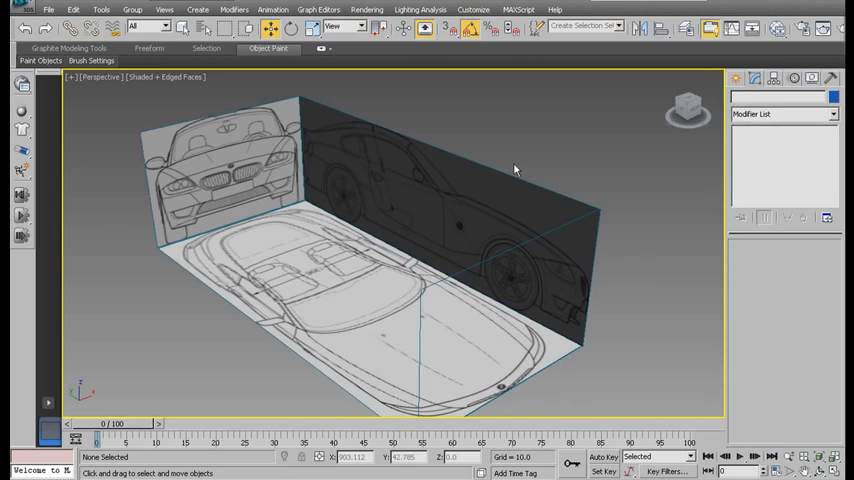
Step: Show all four viewports, select the four blueprint planes and confirm Freeze
{"action": "key", "text": "alt+w"}
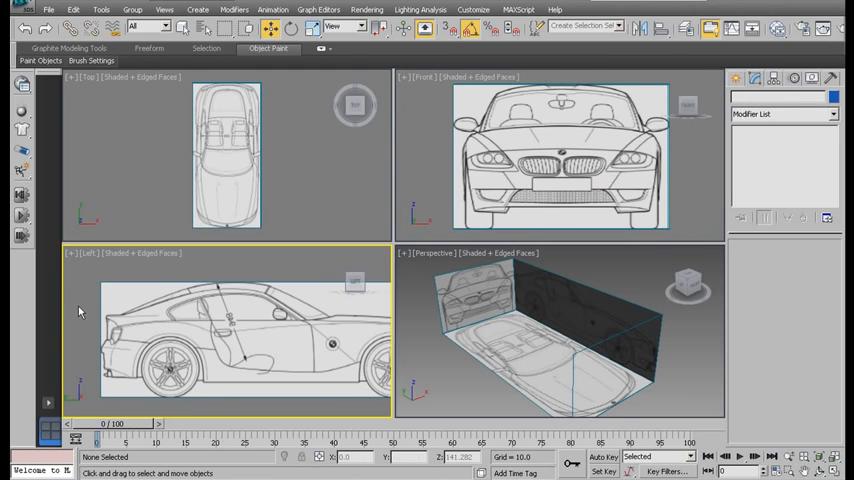
{"action": "key", "text": "alt+w"}
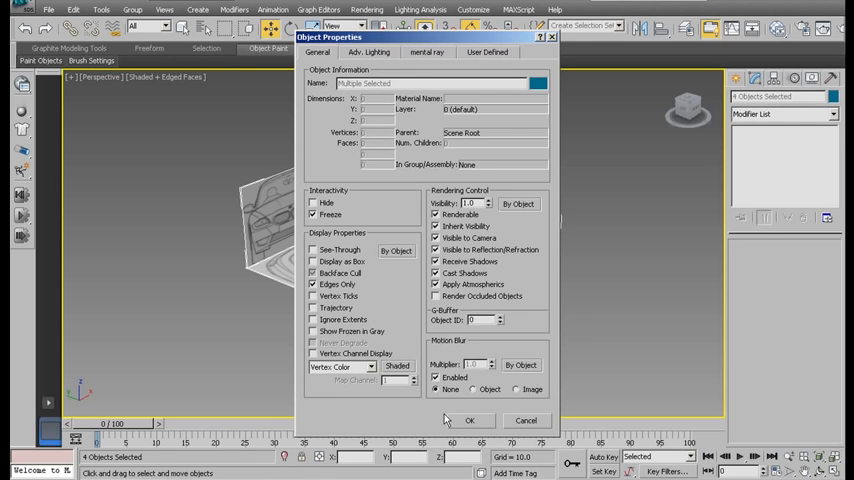
{"action": "left_click", "coordinate": [469, 420]}
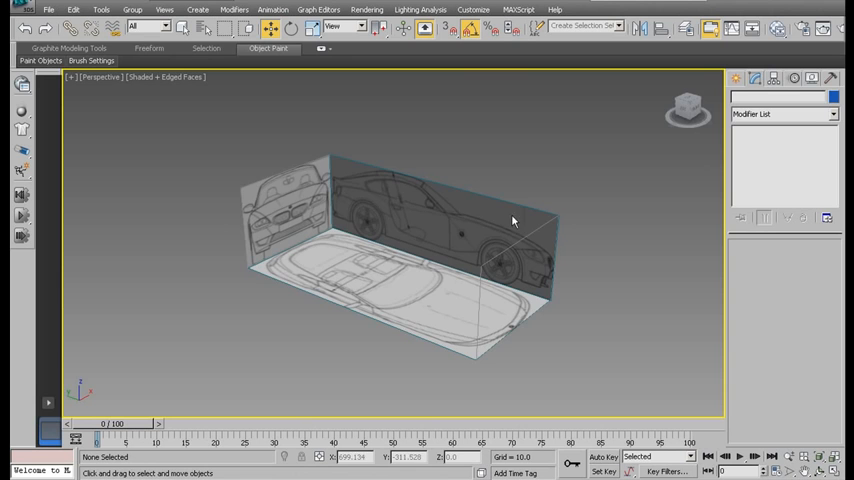